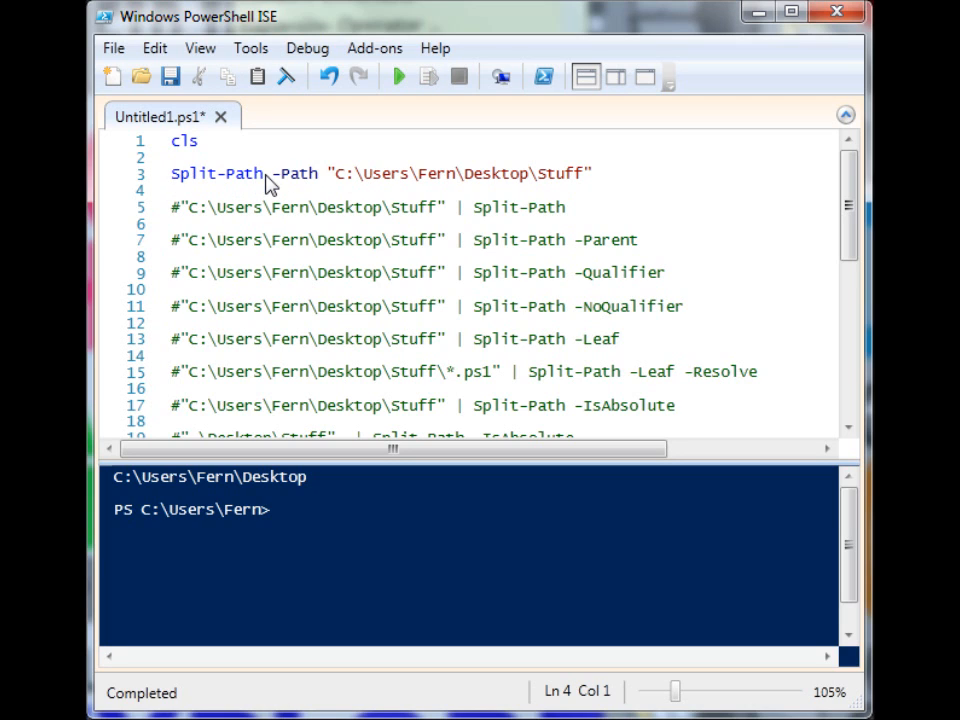
mouse_move(263, 183)
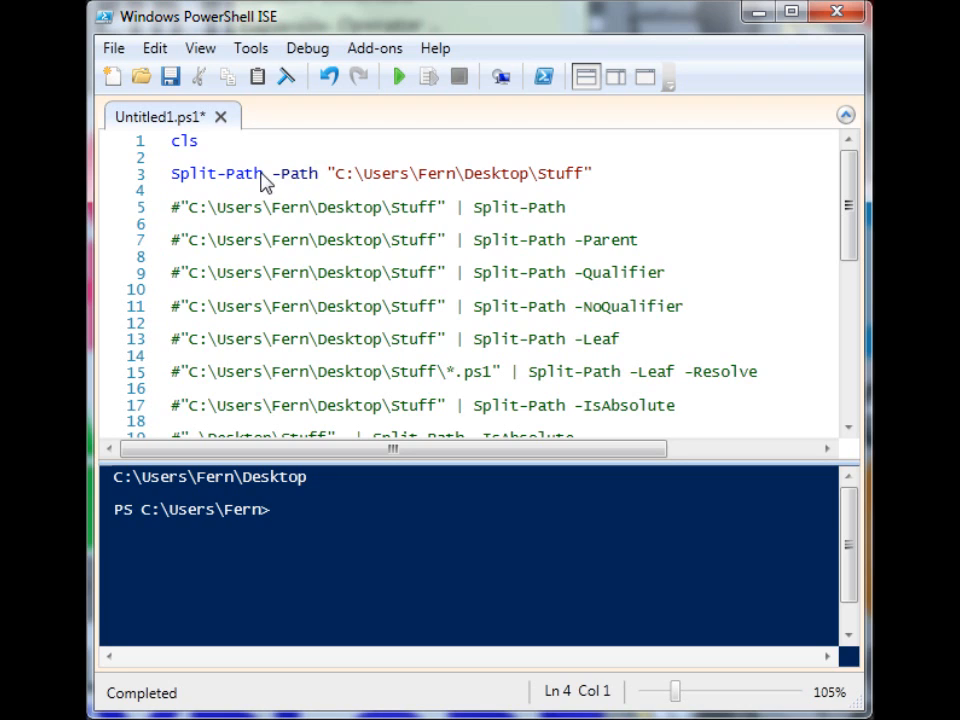
Comment out the line 3 Split-Path -Path example and enable the piped line 5
left_click_drag(332, 173, 592, 173)
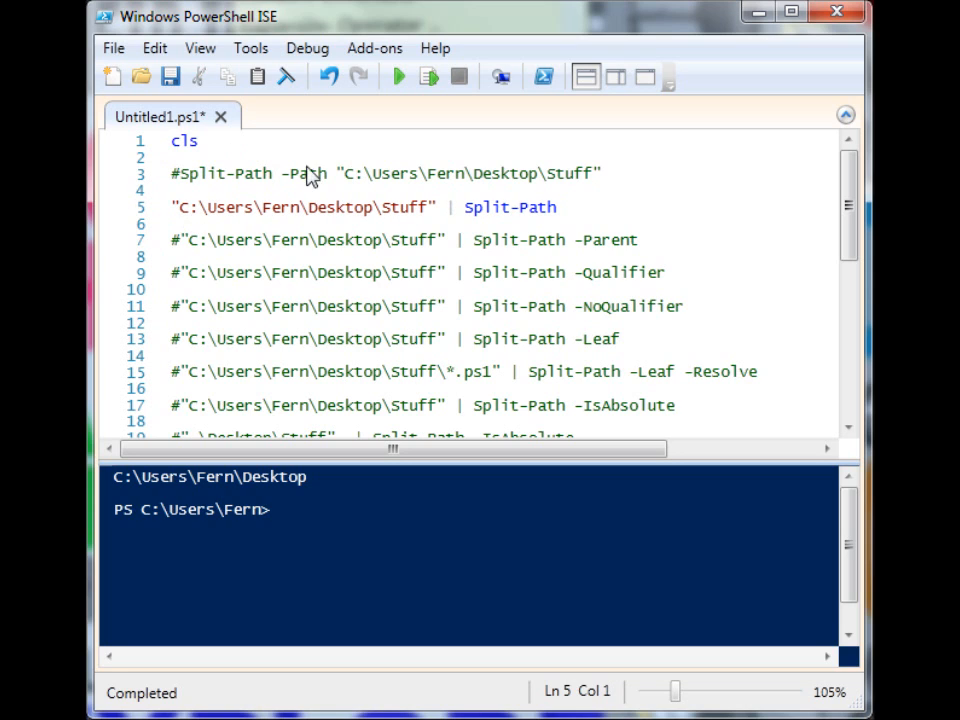
mouse_move(343, 262)
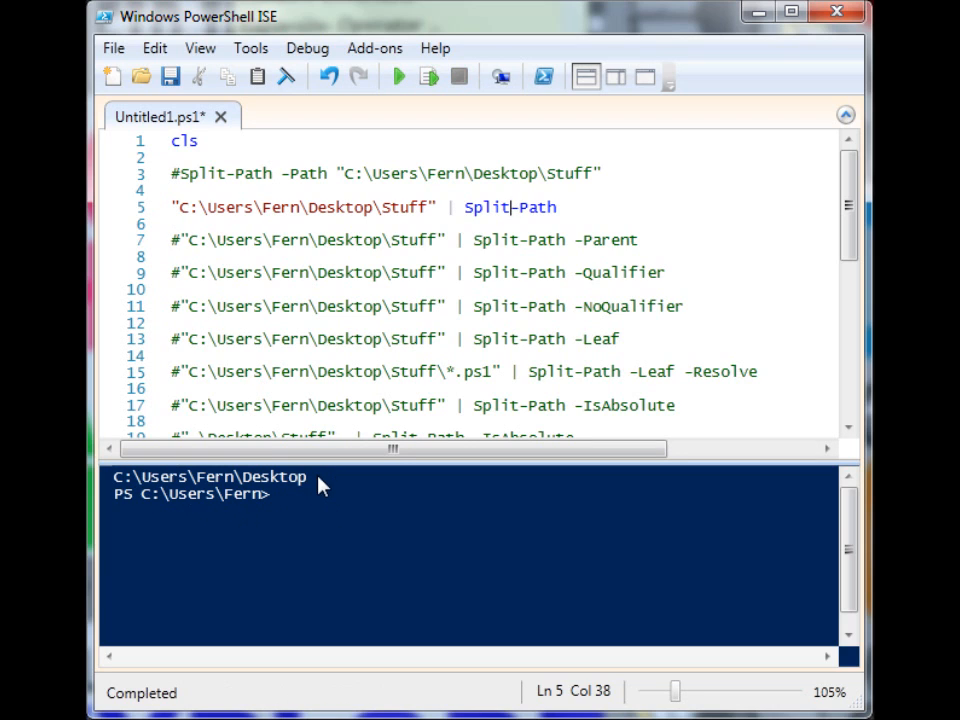
double_click(414, 207)
type("#")
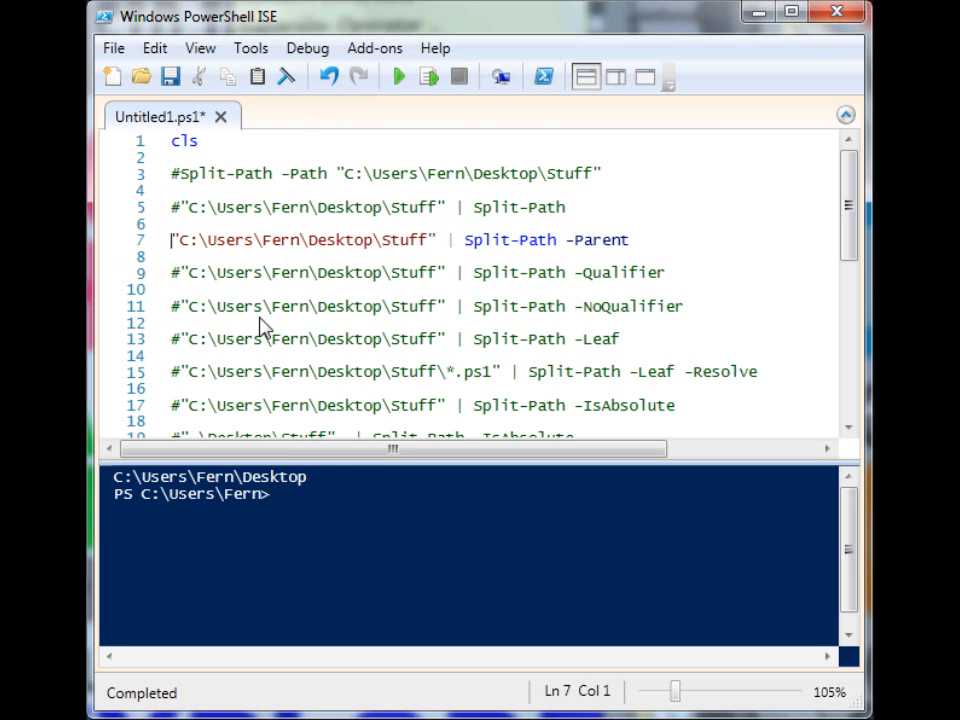
mouse_move(203, 239)
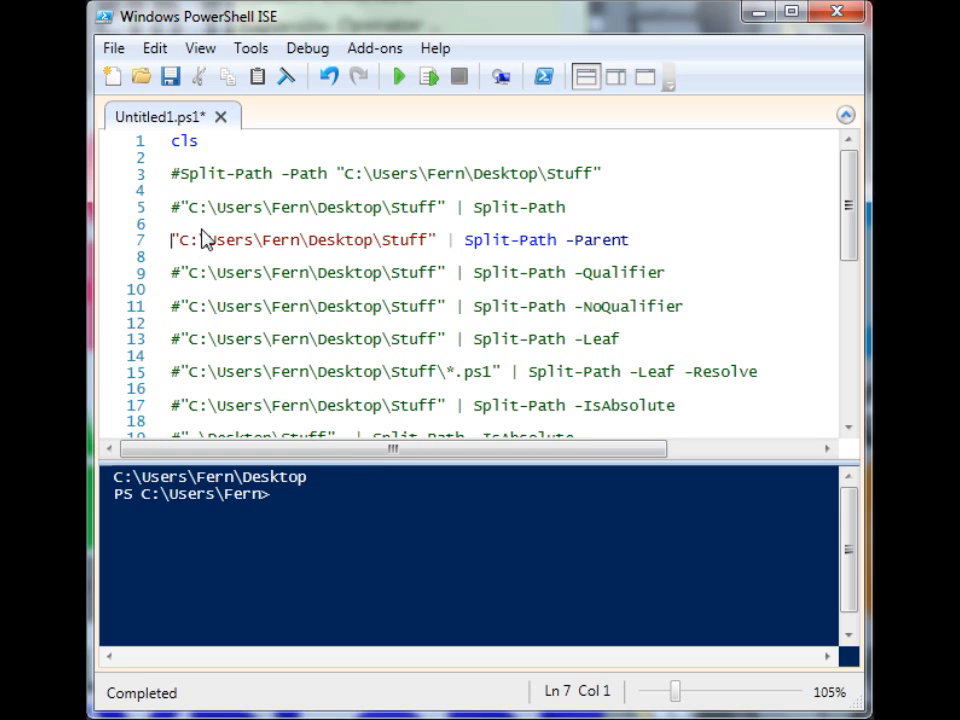
mouse_move(318, 233)
type("#")
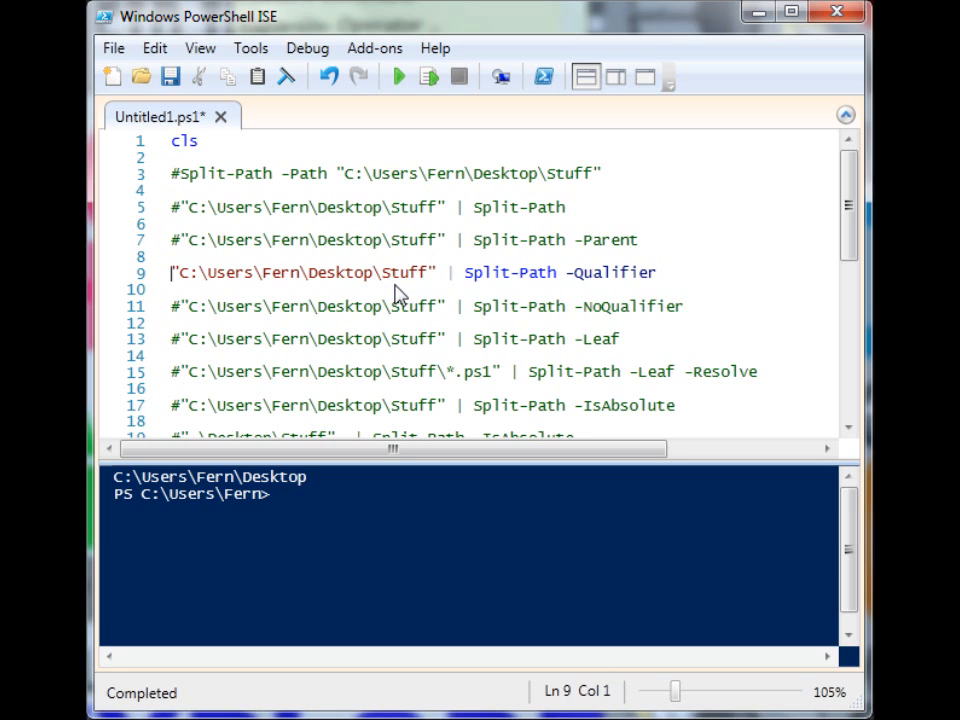
mouse_move(303, 327)
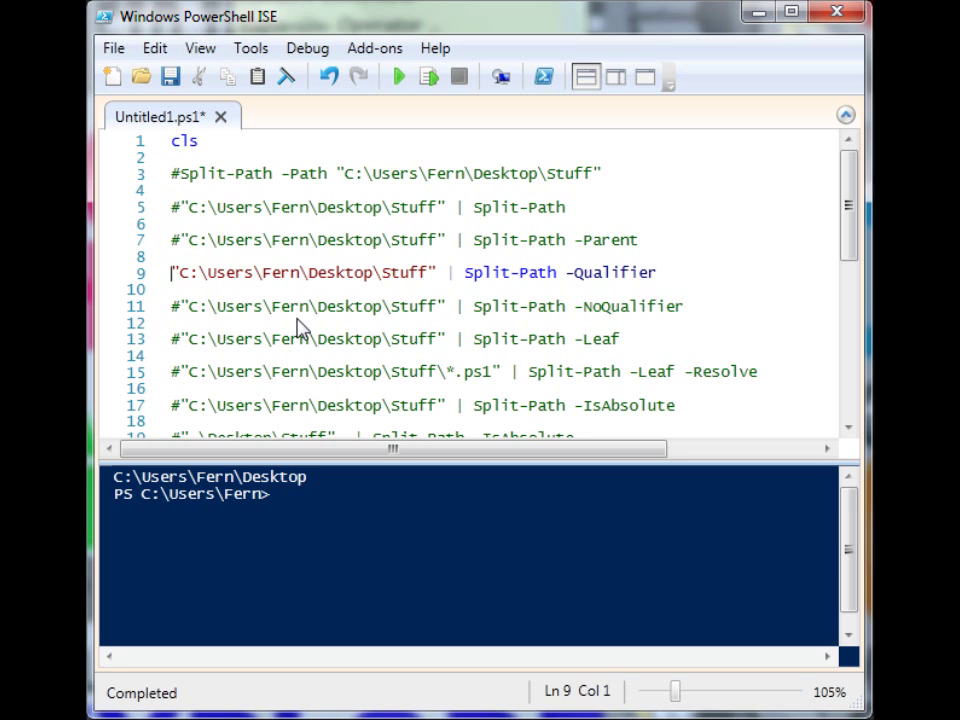
mouse_move(413, 92)
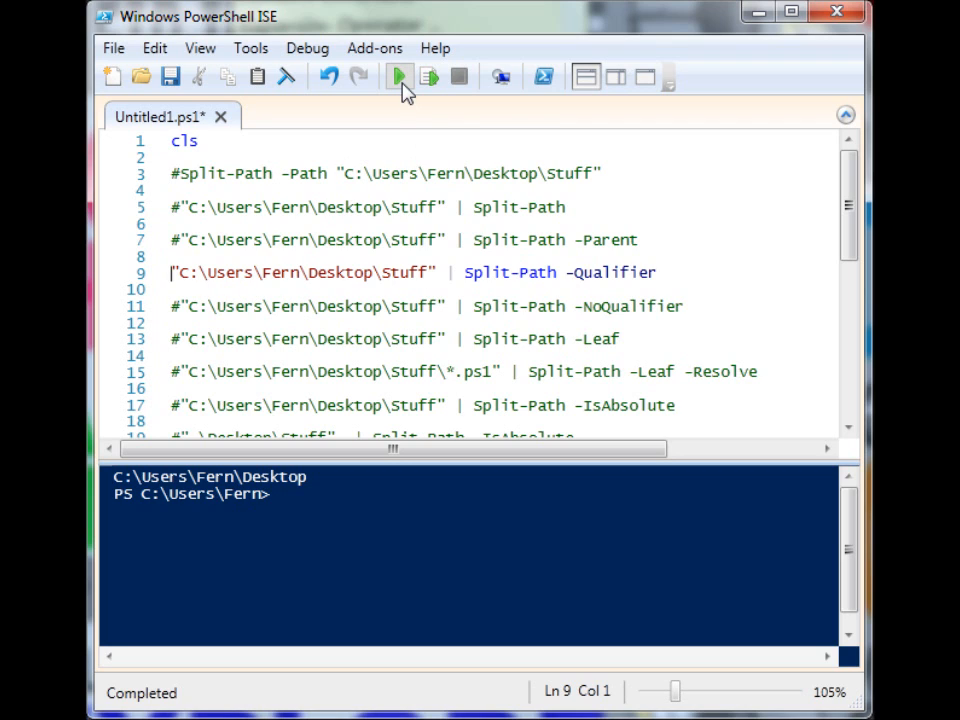
Run the -Qualifier line (C:), then switch to and run the -NoQualifier line
left_click(399, 76)
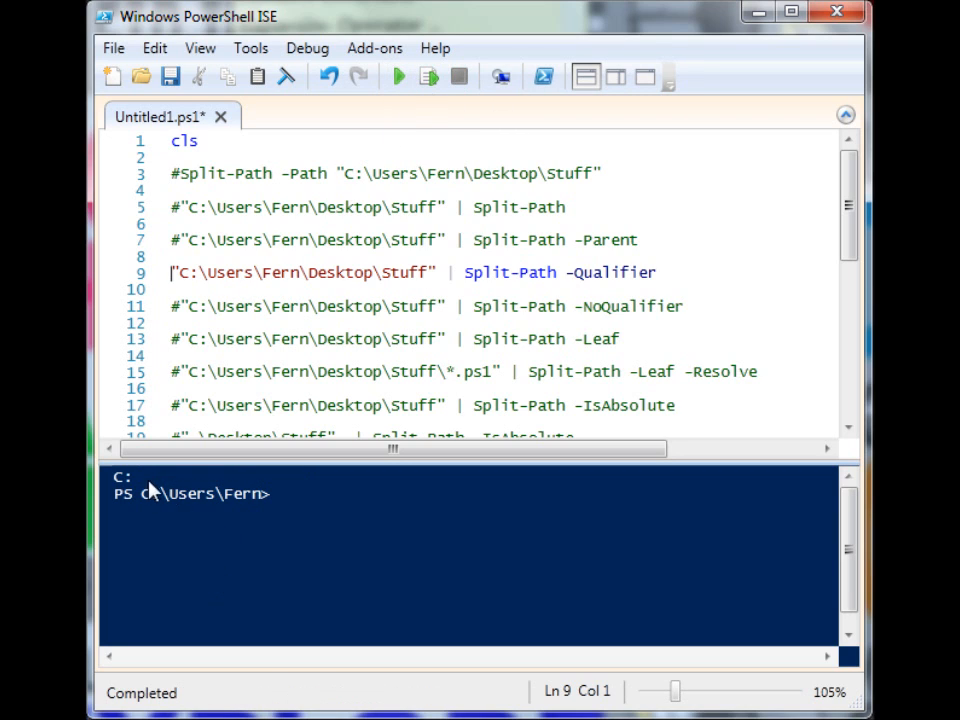
double_click(613, 272)
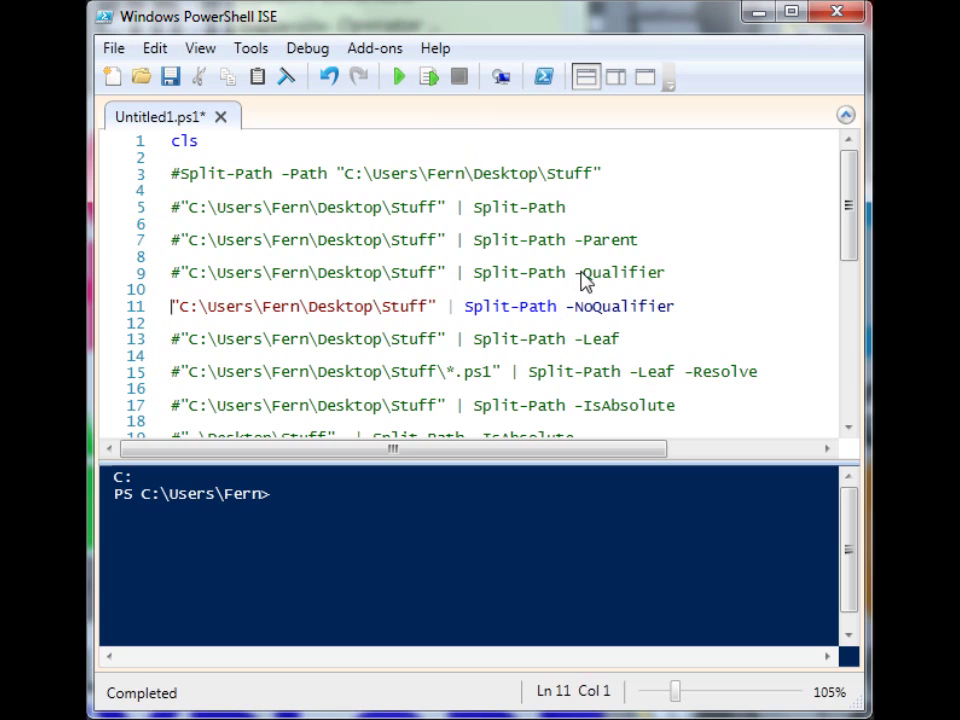
left_click(390, 79)
type("#")
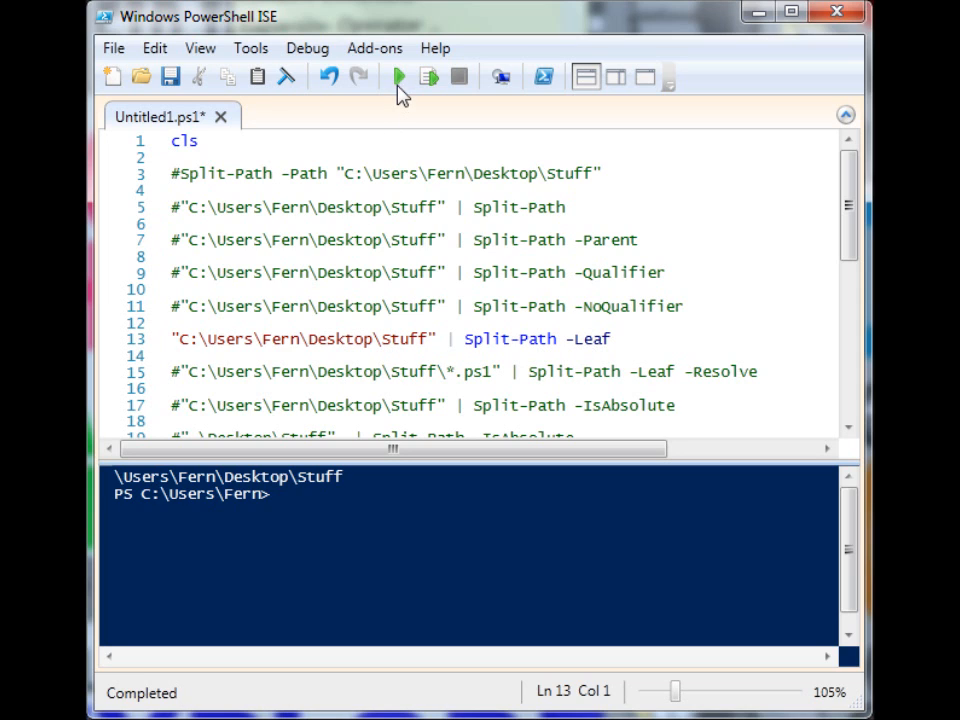
Run the -Leaf line (output Stuff), then comment it and enable the *.ps1 line
left_click(399, 78)
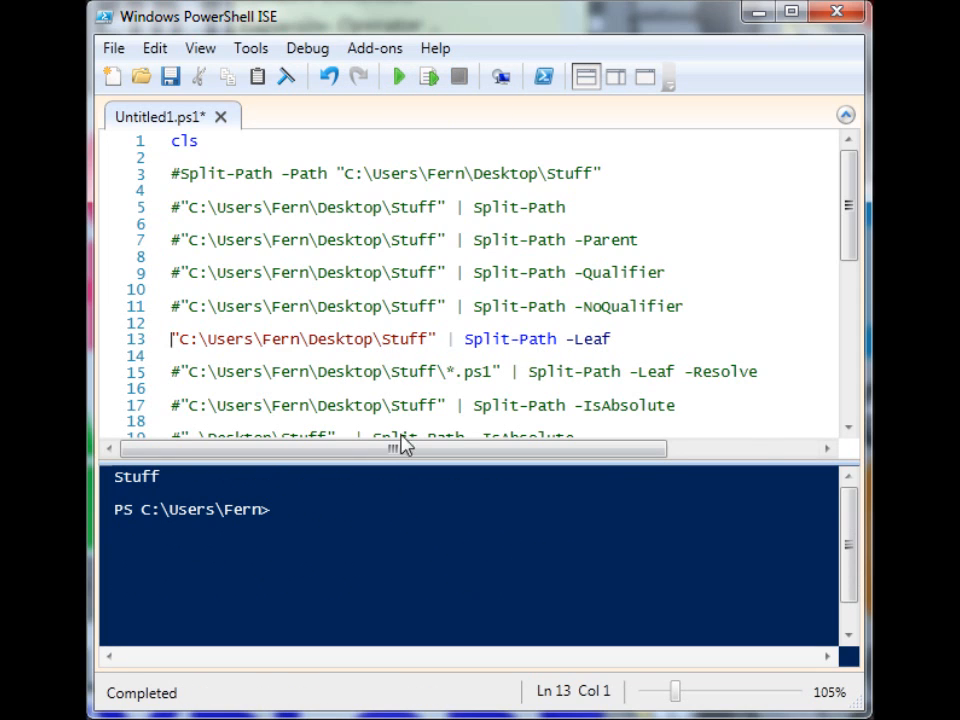
mouse_move(283, 367)
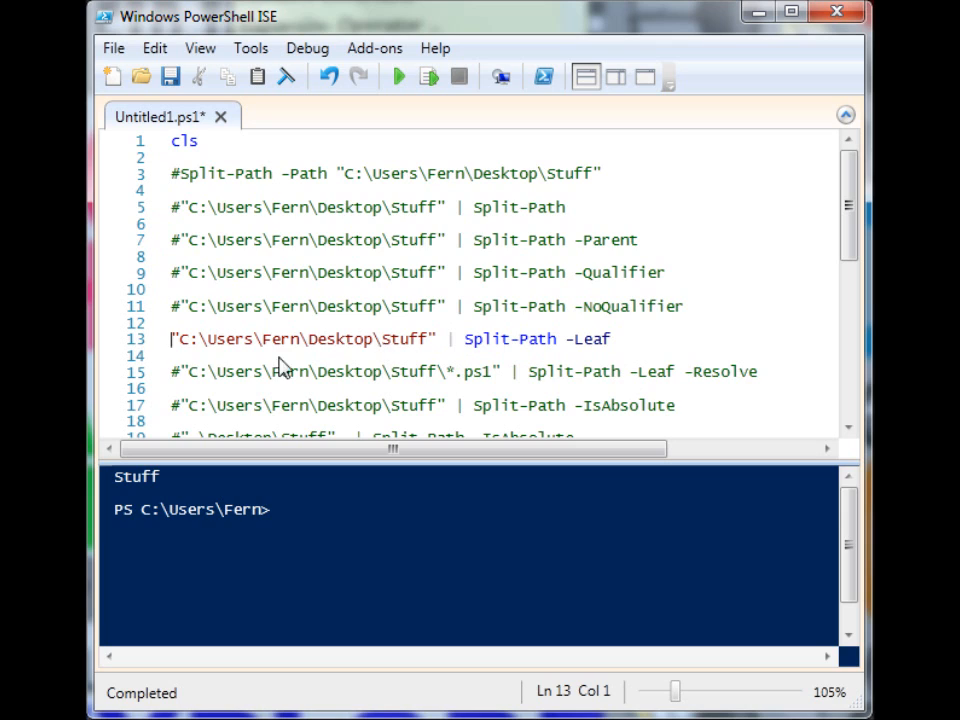
type("#")
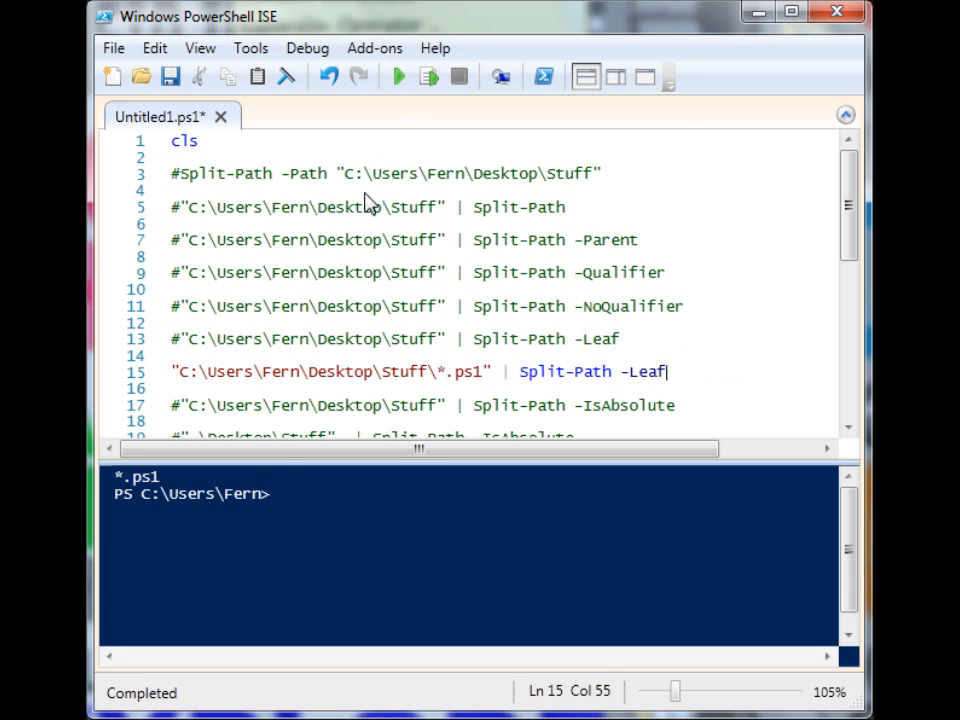
left_click(450, 371)
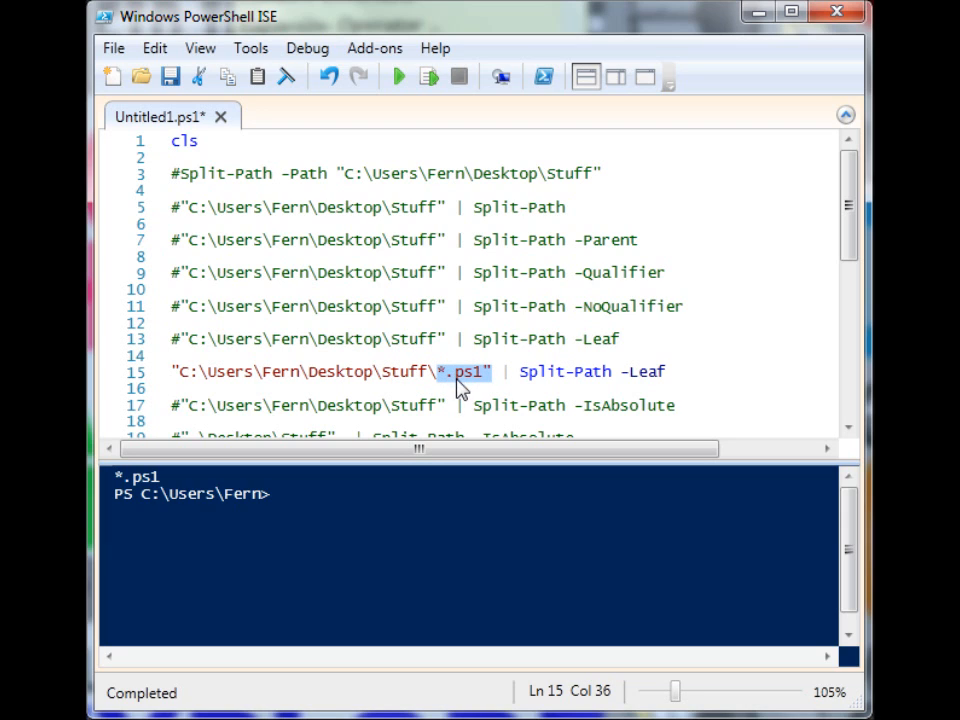
mouse_move(411, 385)
type(" -Resolve")
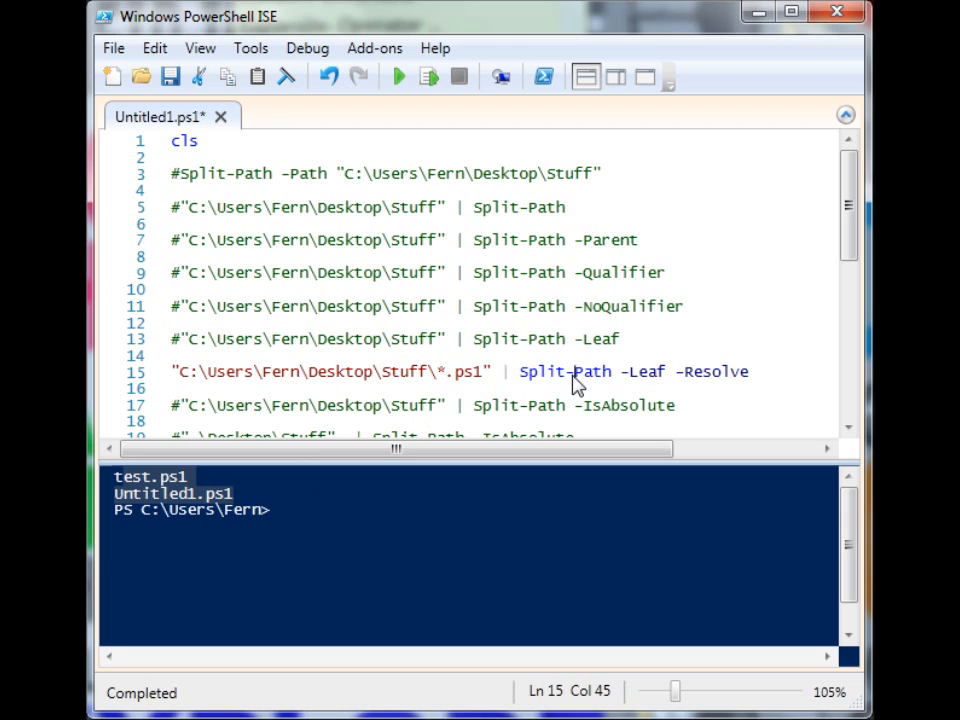
mouse_move(733, 406)
type("#")
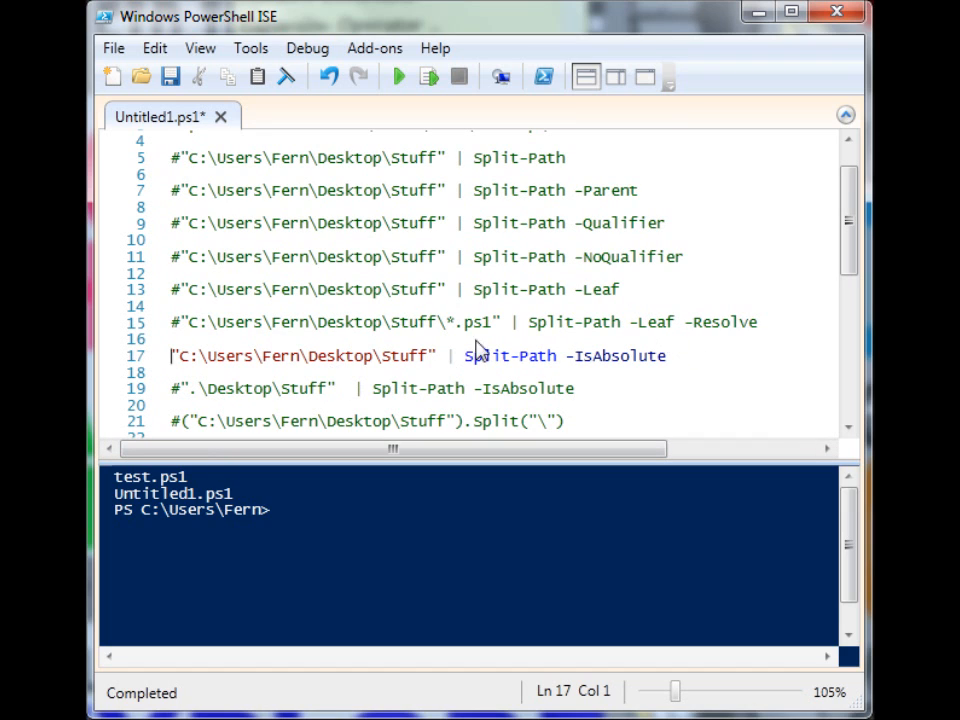
mouse_move(394, 78)
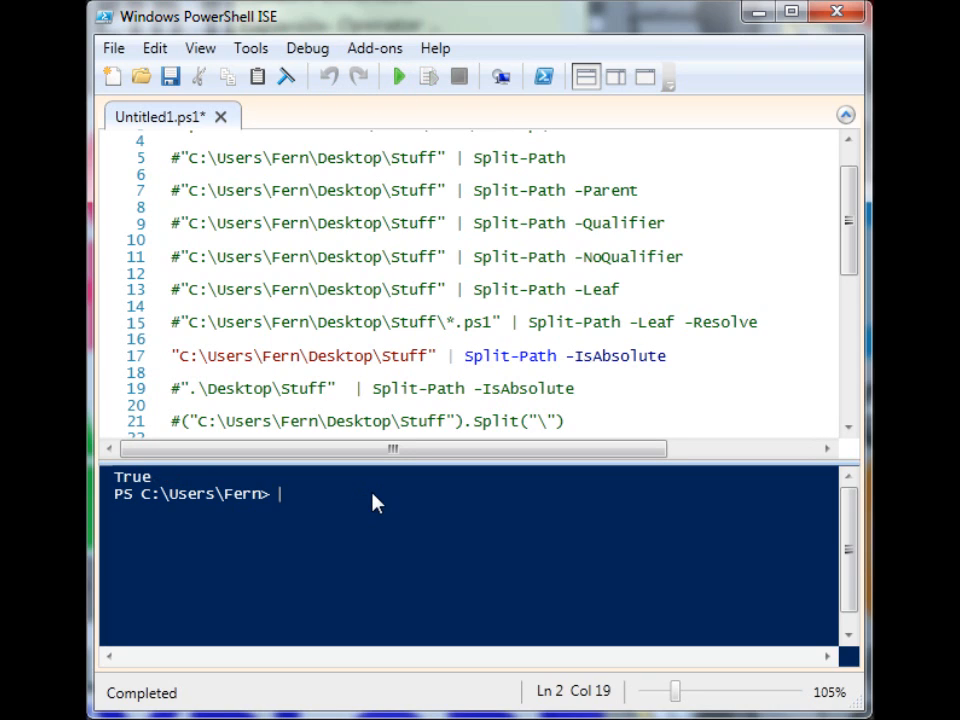
mouse_move(184, 391)
type("#")
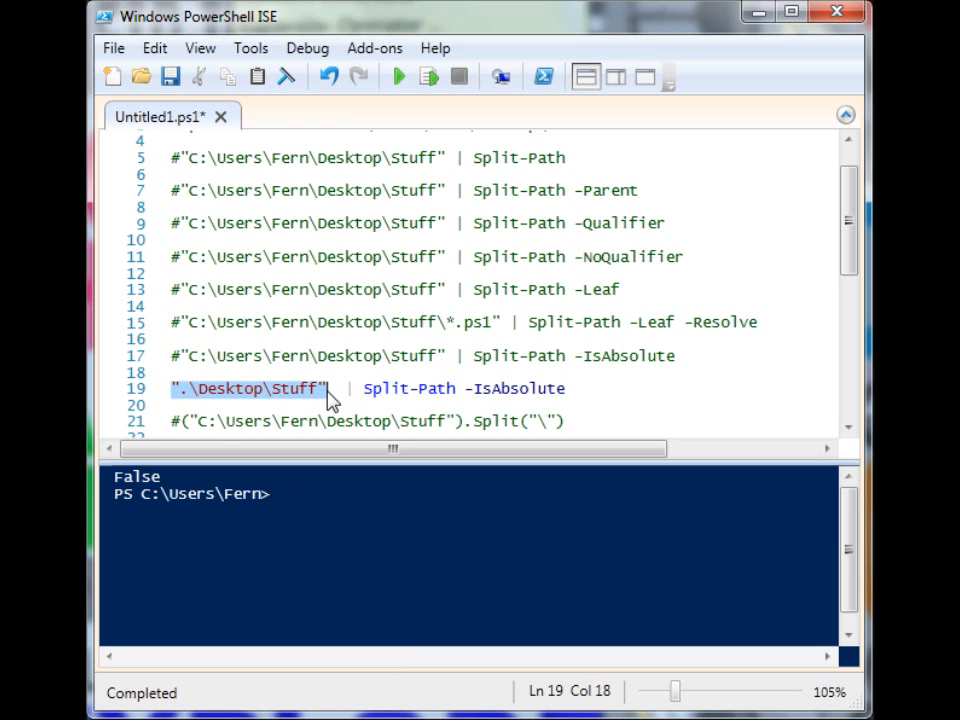
mouse_move(210, 398)
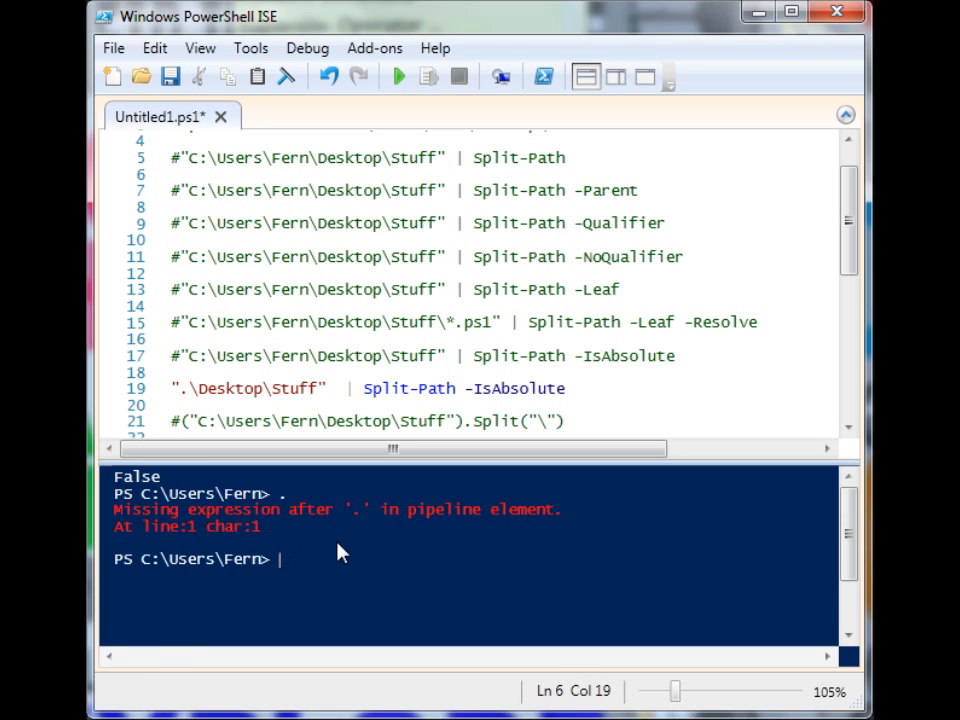
Enter ..\ in the console and browse suggested folders like All Users, Default, Public
type(".\\")
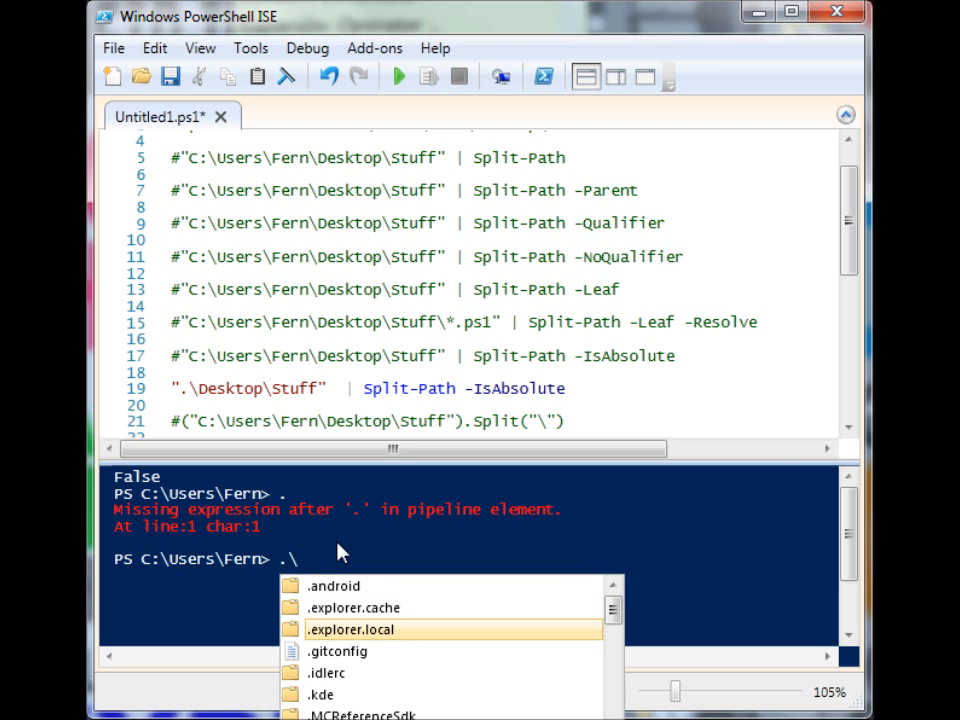
key("Down")
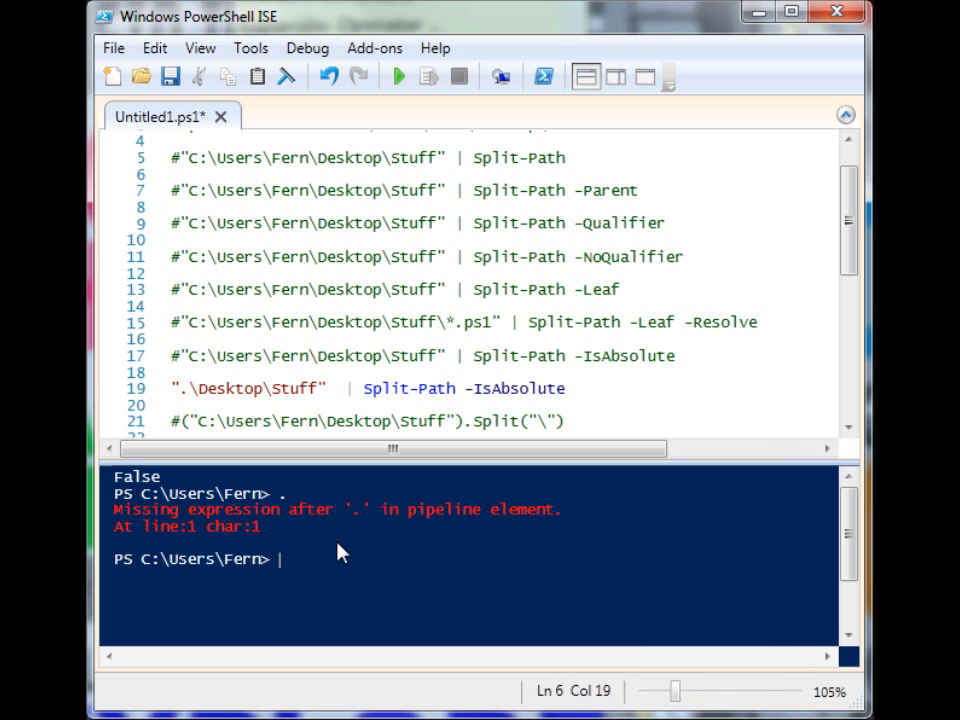
type("..\\")
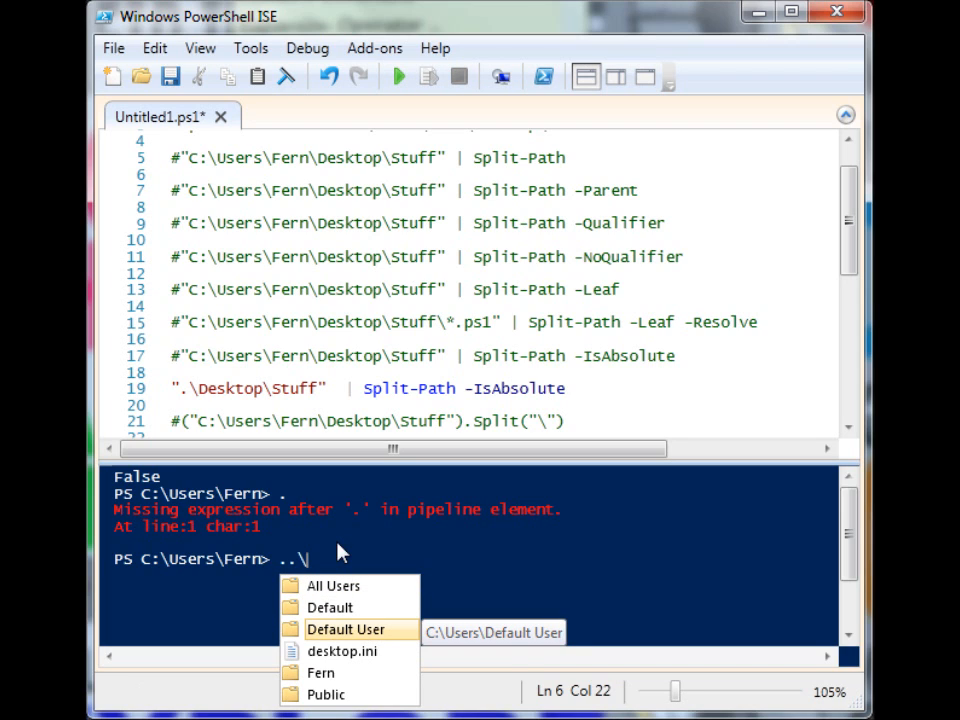
key("Up")
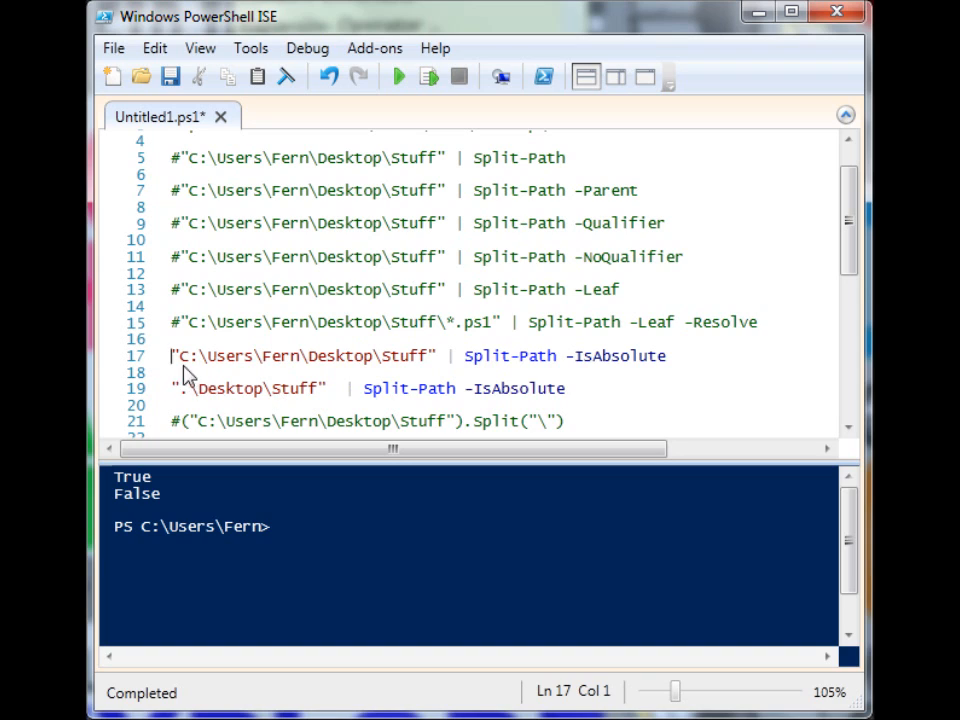
mouse_move(285, 372)
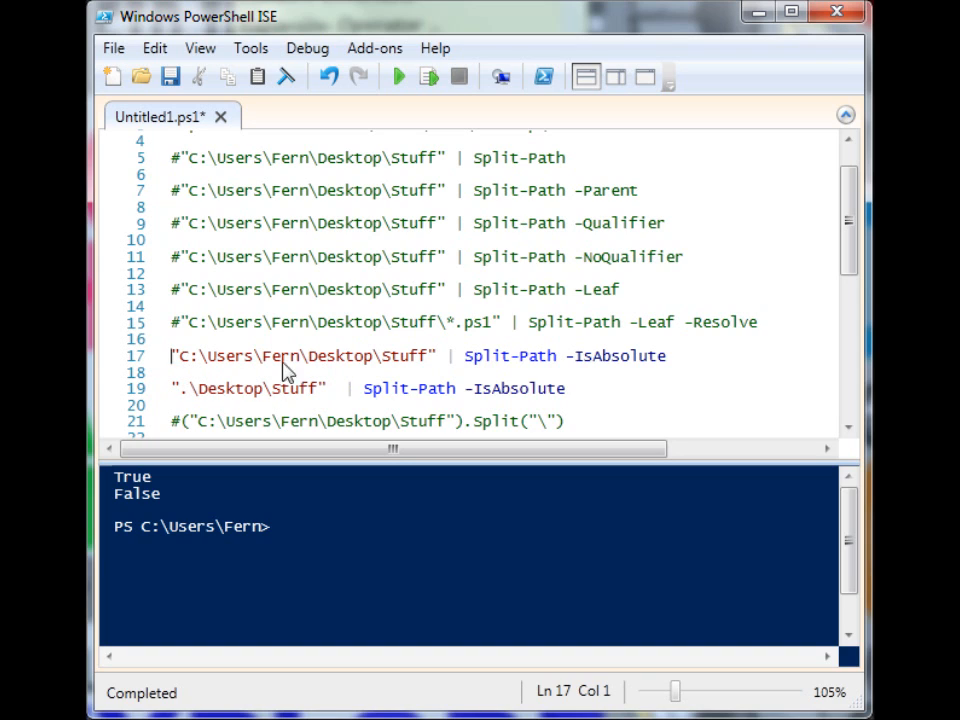
mouse_move(207, 383)
type("#")
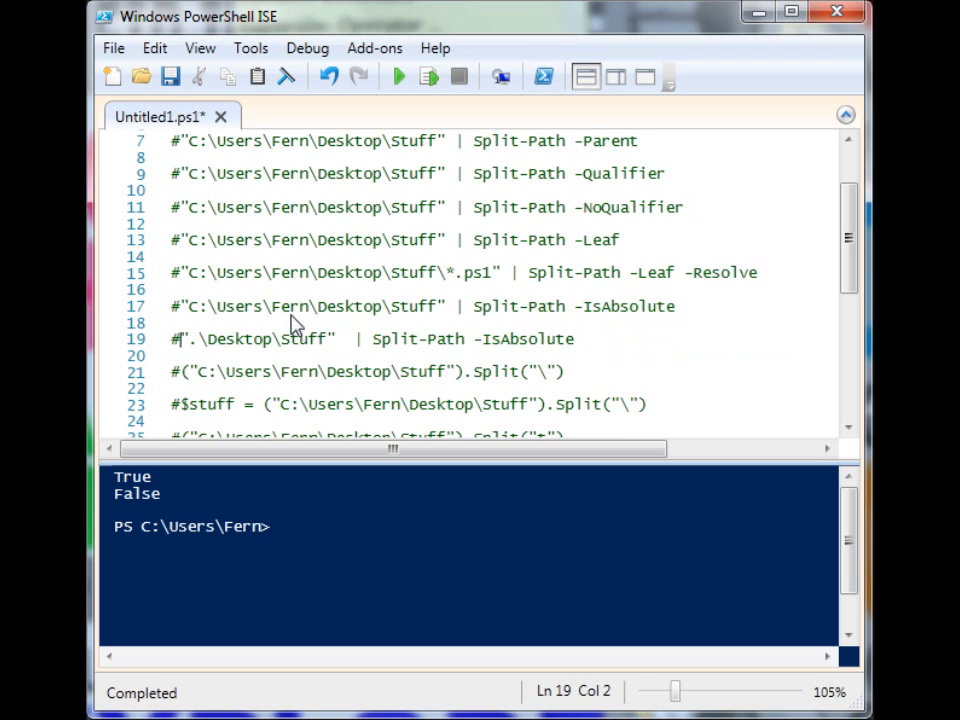
Highlight the .Split("\") call on line 21 and run the script
scroll("down", 3)
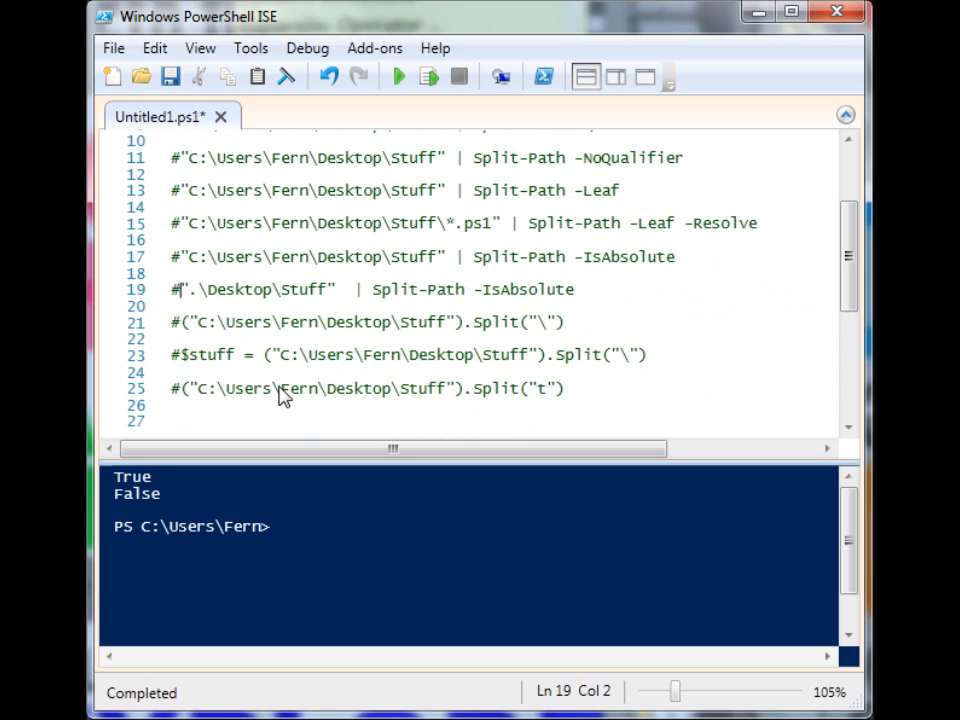
mouse_move(392, 295)
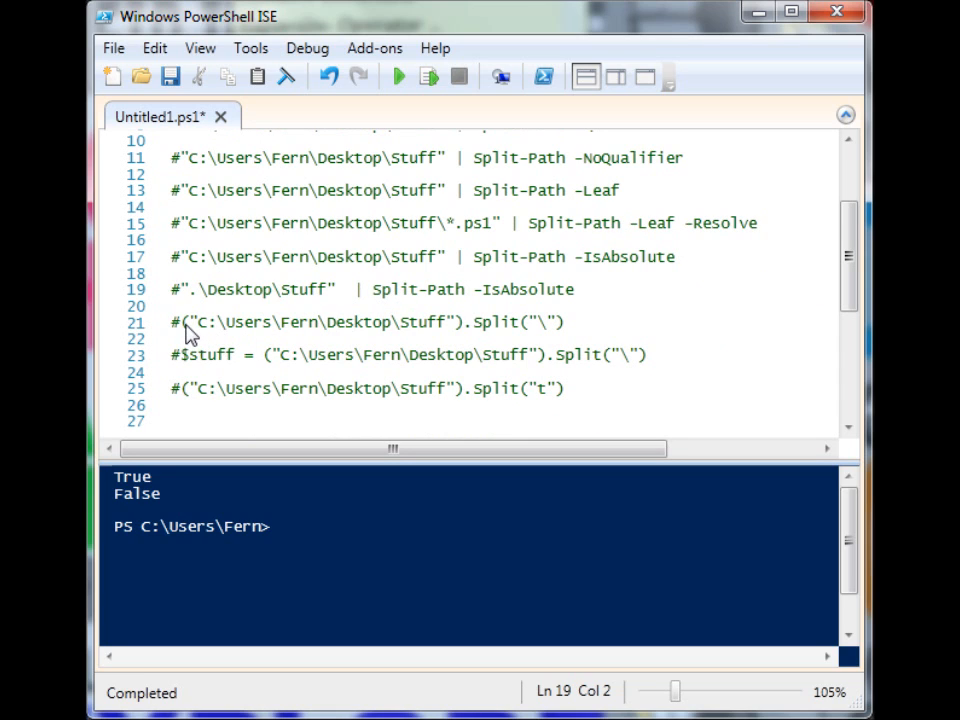
mouse_move(398, 270)
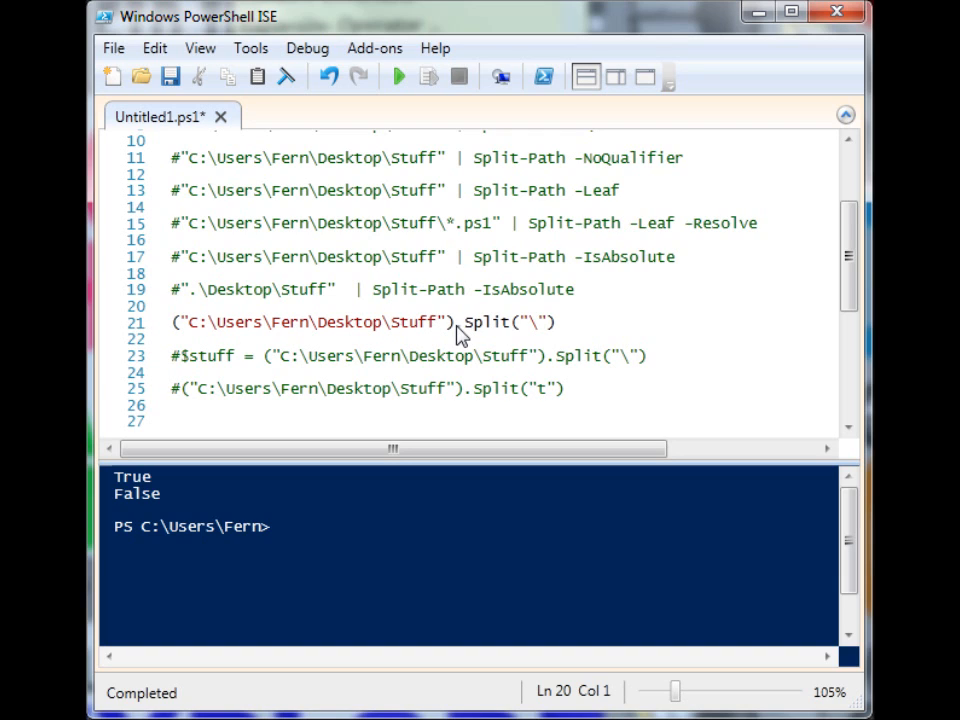
mouse_move(504, 341)
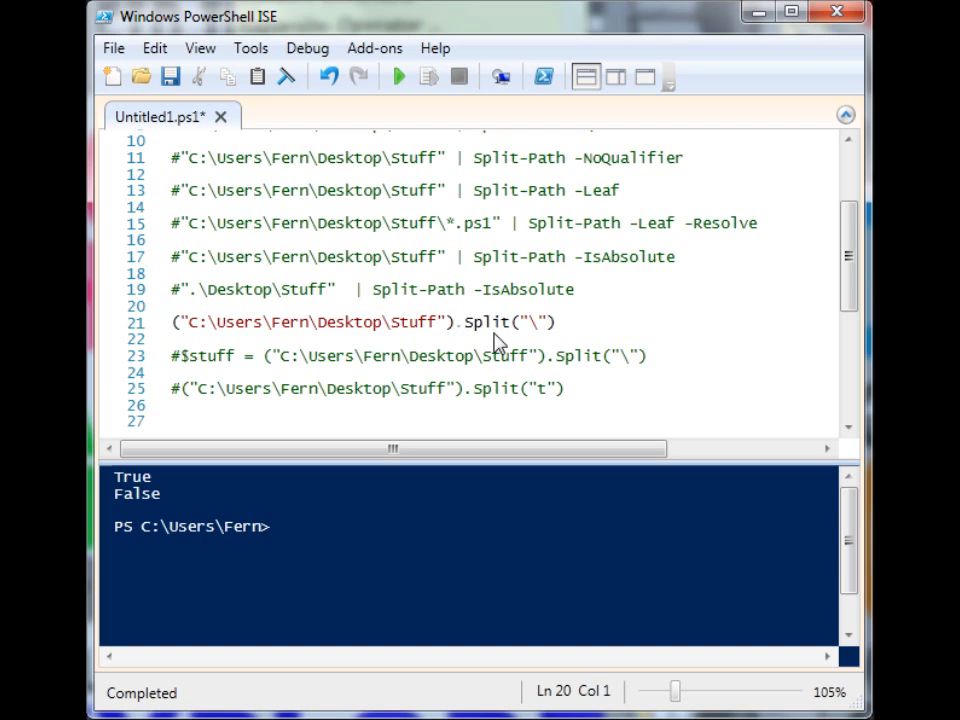
left_click(456, 322)
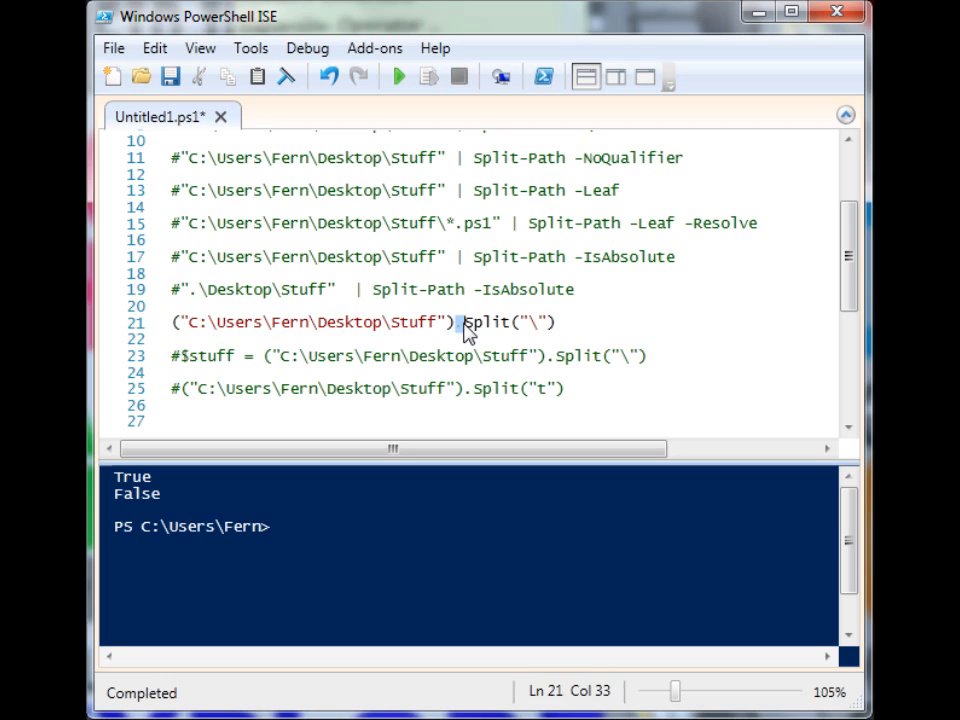
double_click(489, 322)
type(".")
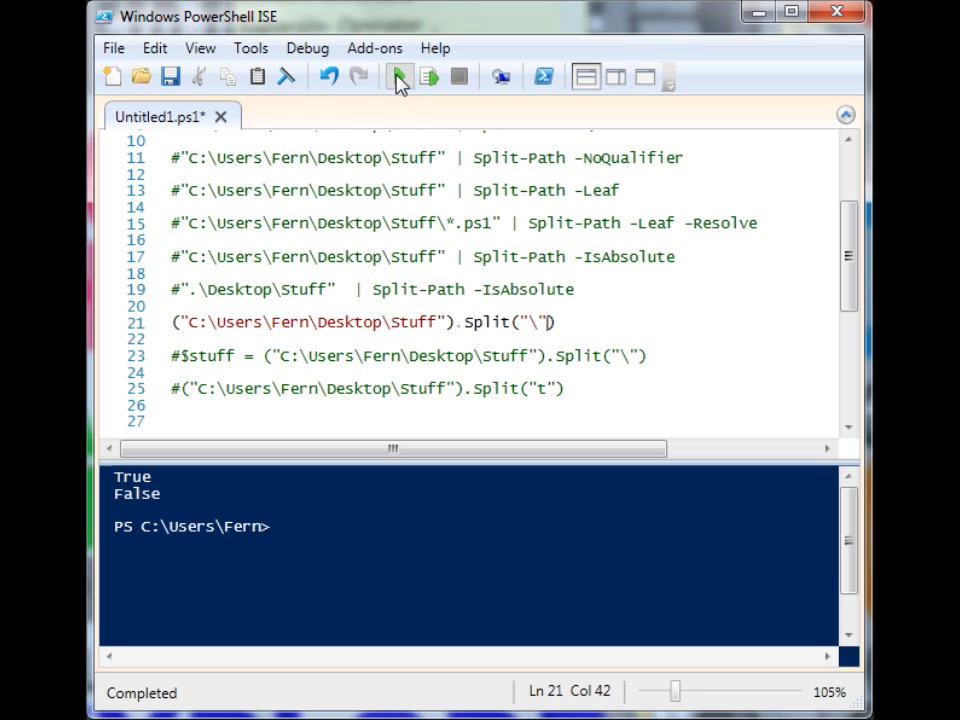
left_click(394, 77)
type("#")
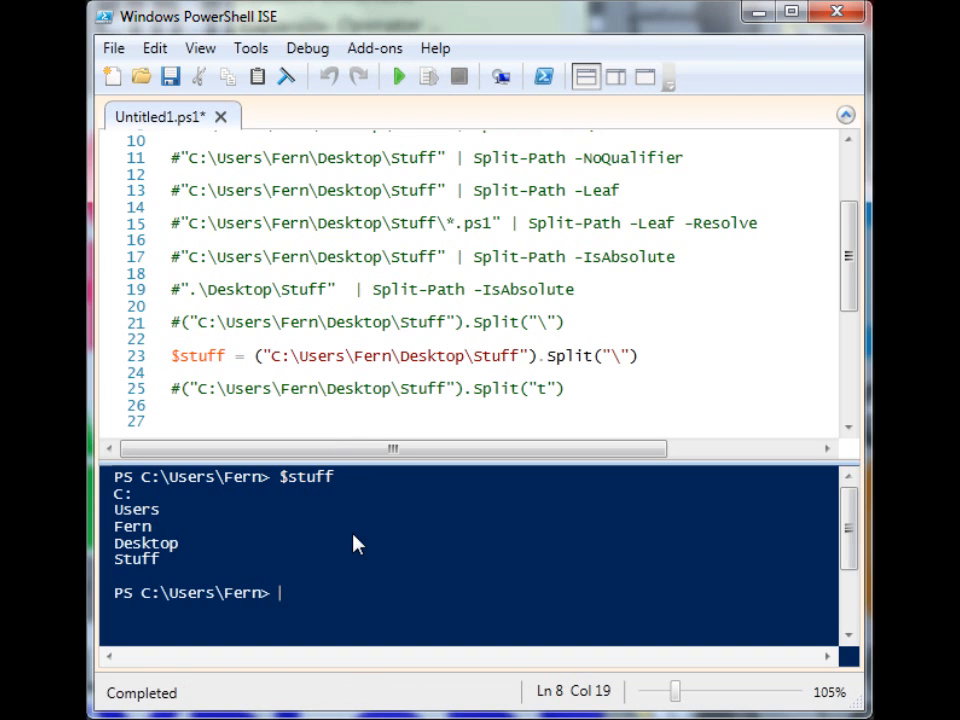
Look up $stuff elements by index in the console, returning C:, Users and Fern
type("$stuff[]")
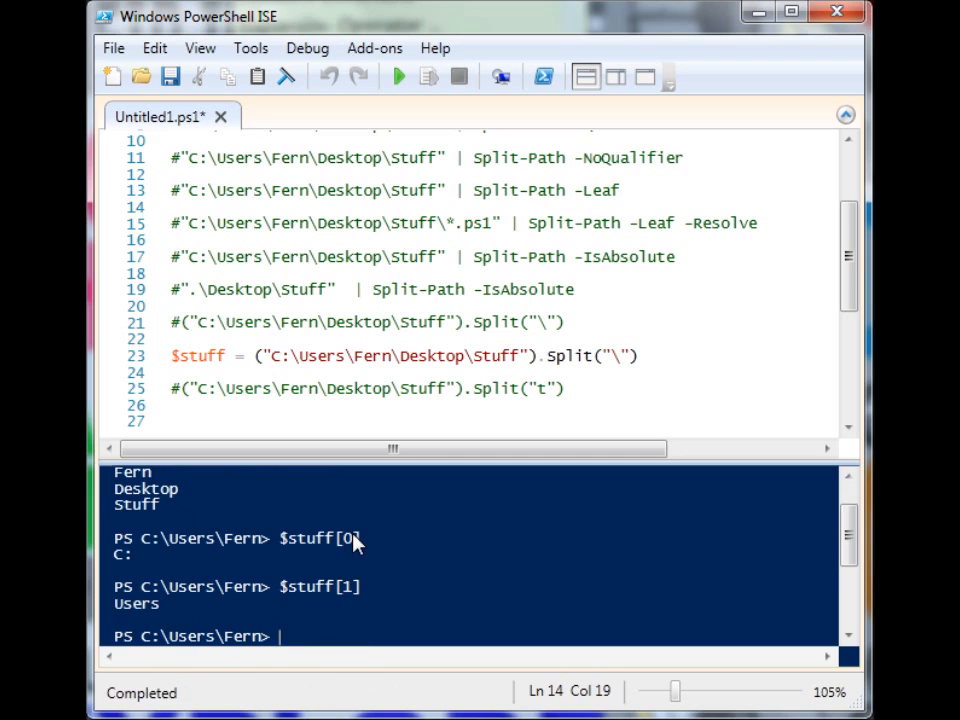
type("$stuff[]")
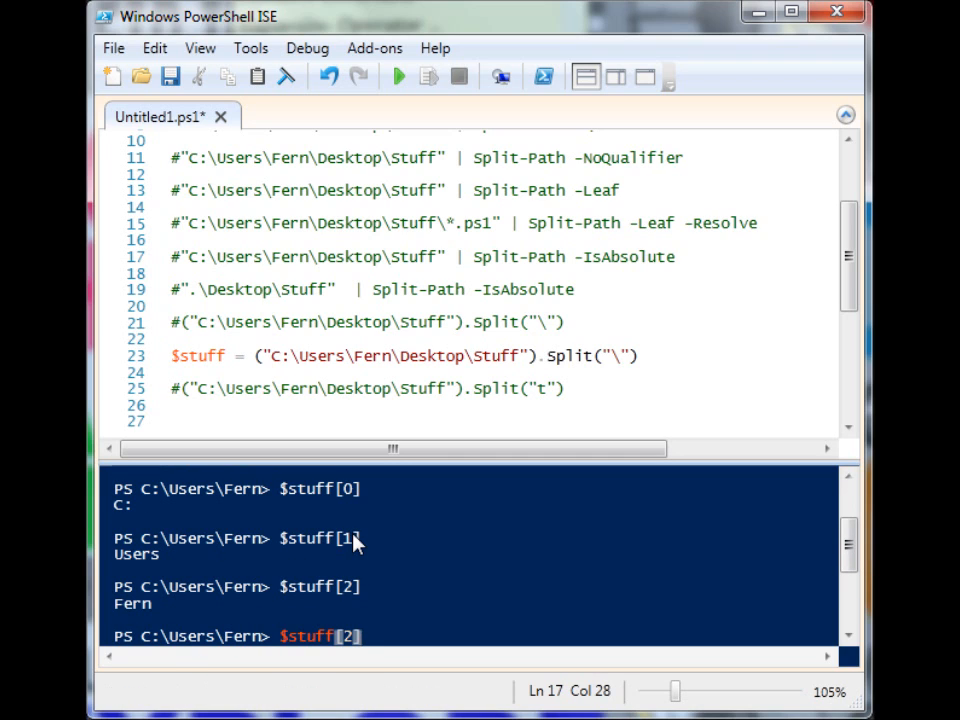
key("BackSpace")
type(".Count")
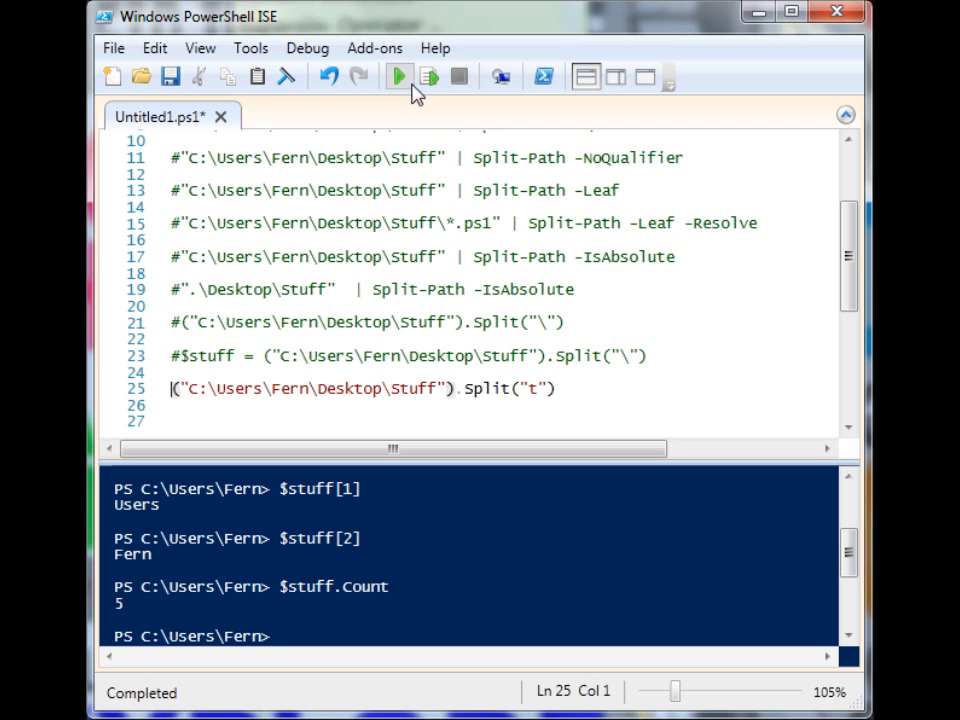
Run the Split("t") line, producing C:\Users\Fern\Desk, op\S and uff
left_click(404, 76)
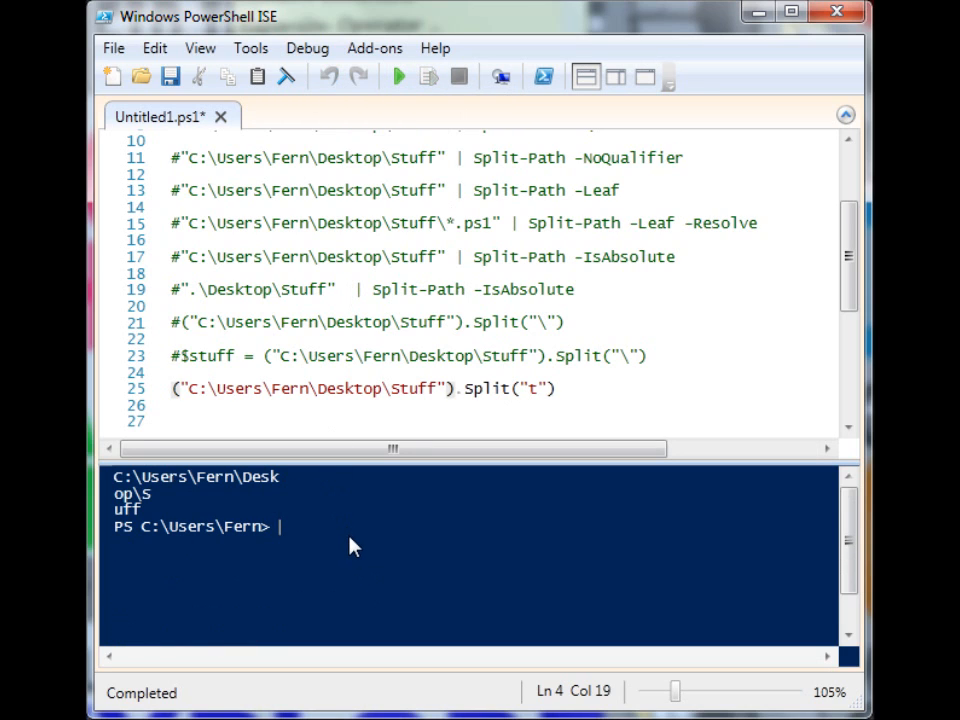
mouse_move(250, 526)
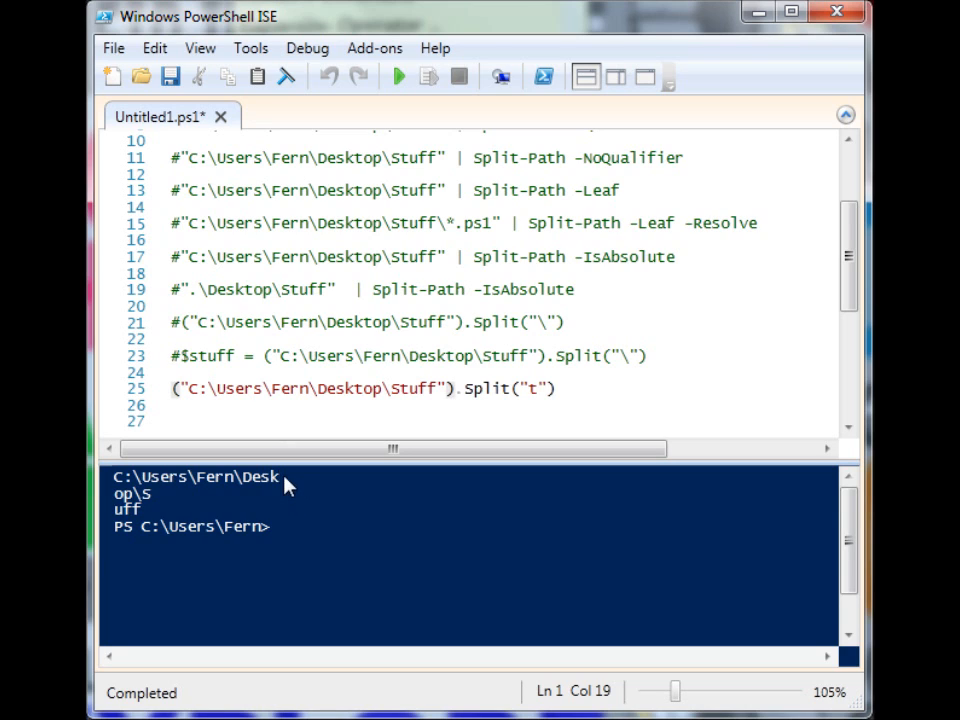
mouse_move(285, 485)
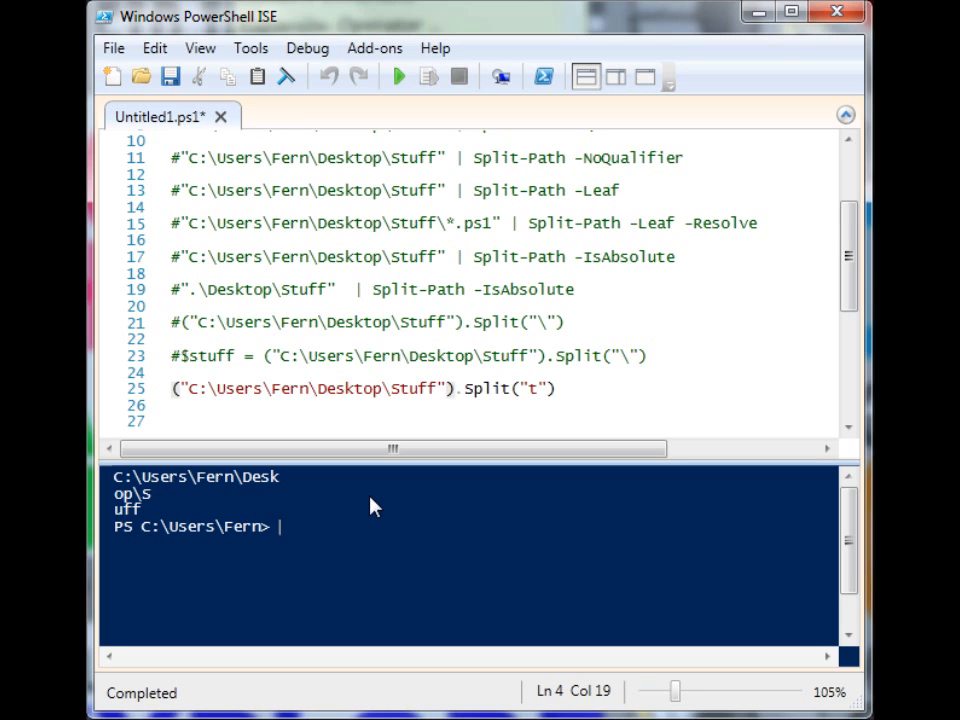
mouse_move(180, 392)
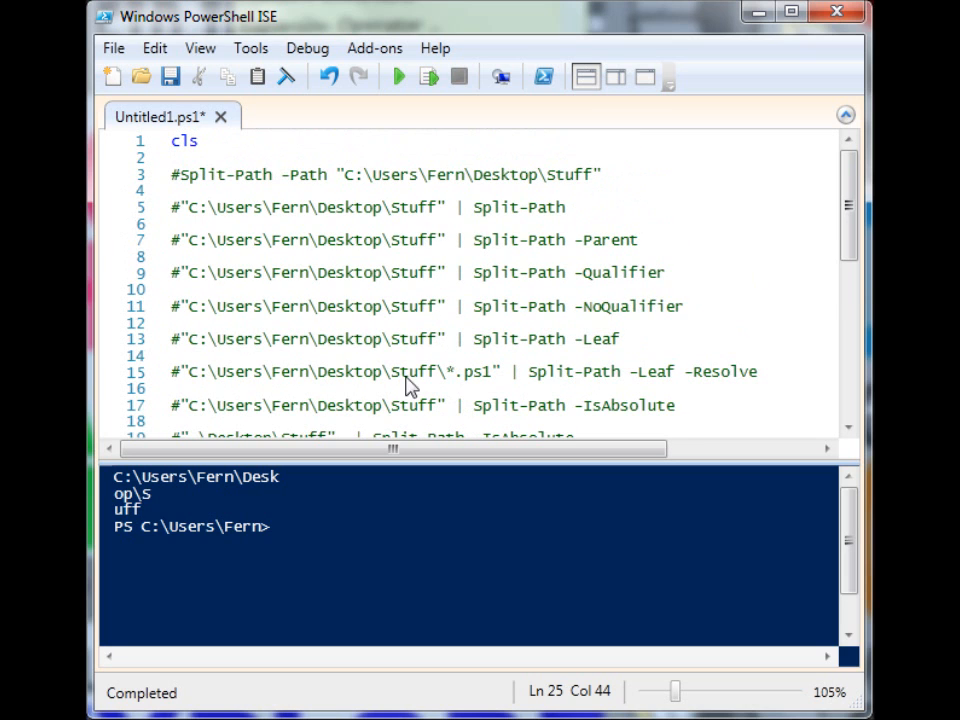
Scroll through the script pane to confirm every example line is commented out
scroll("down", 3)
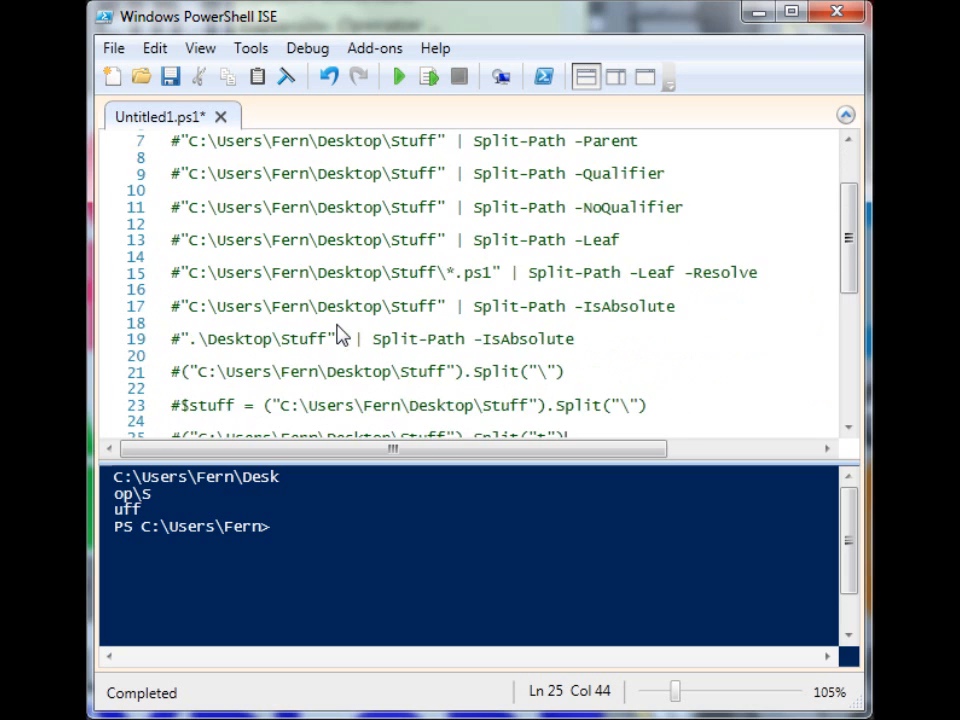
scroll("down", 3)
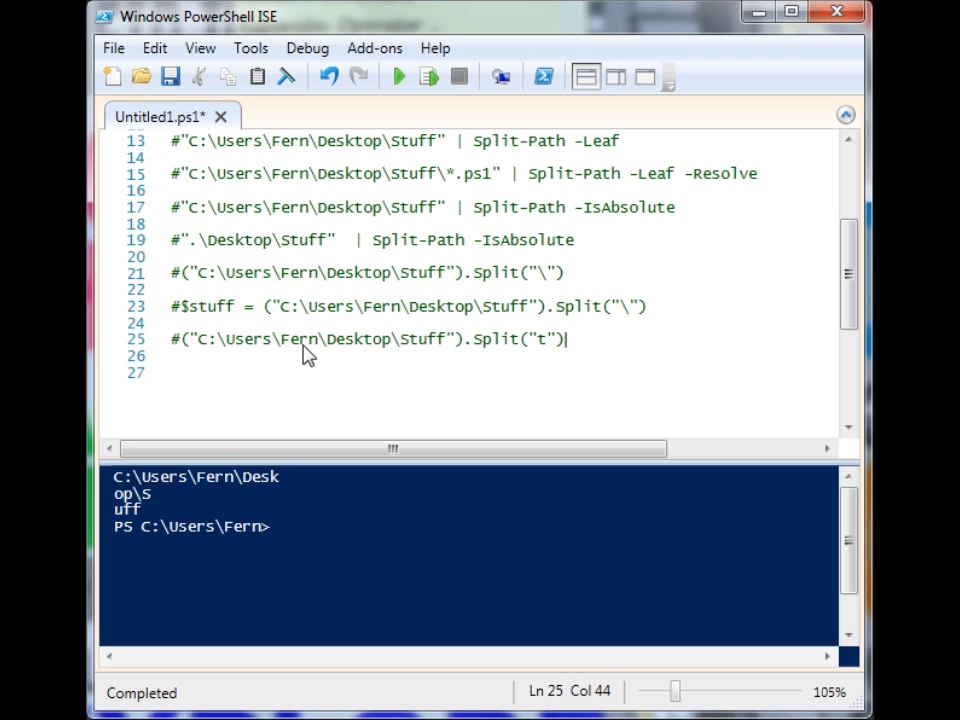
scroll("up", 3)
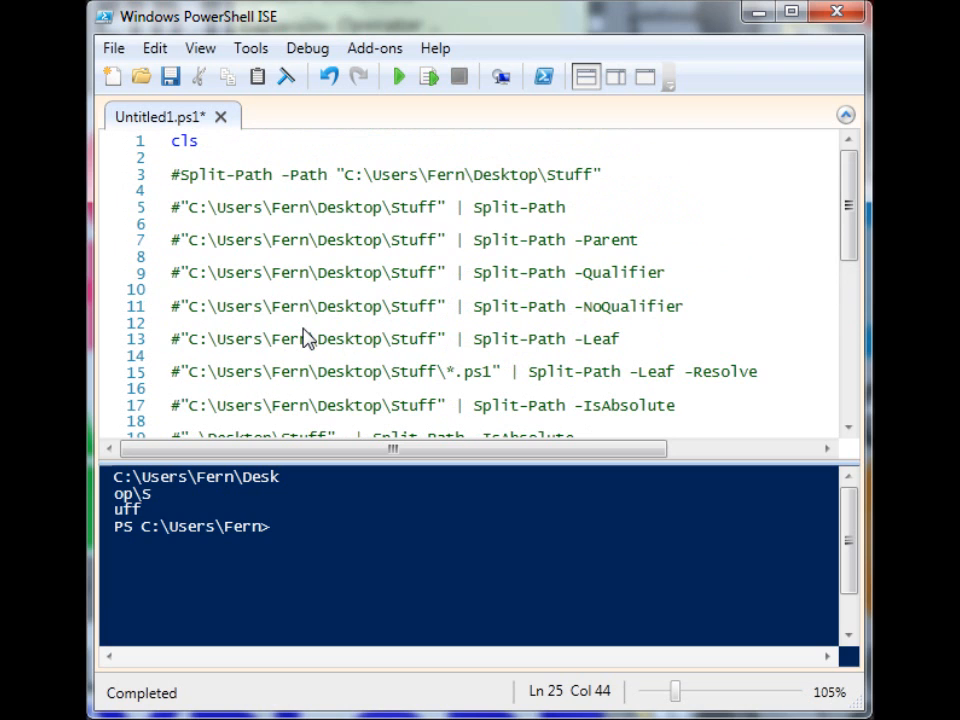